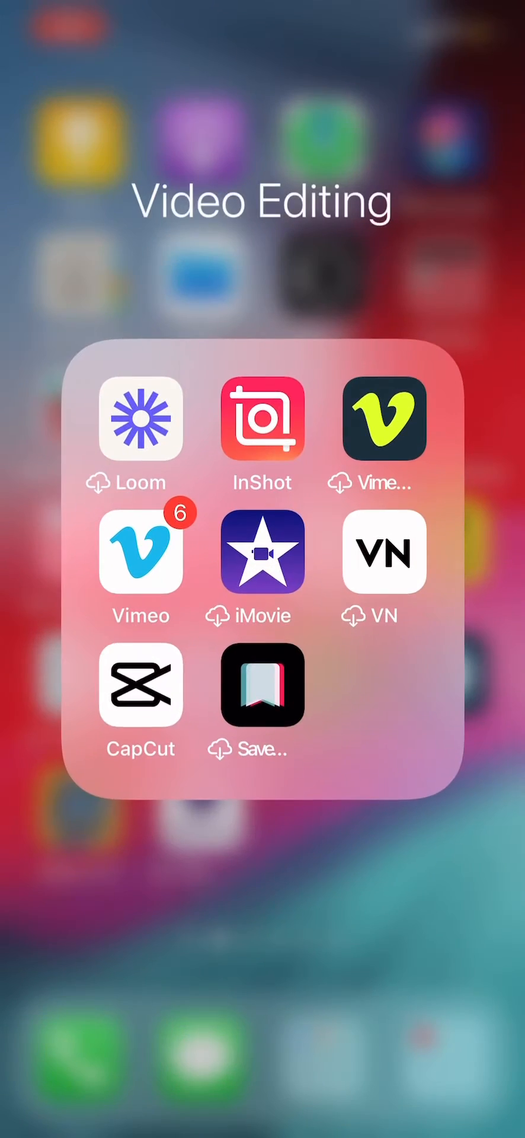
Launch CapCut from the Video Editing folder to reach the project list
click(140, 687)
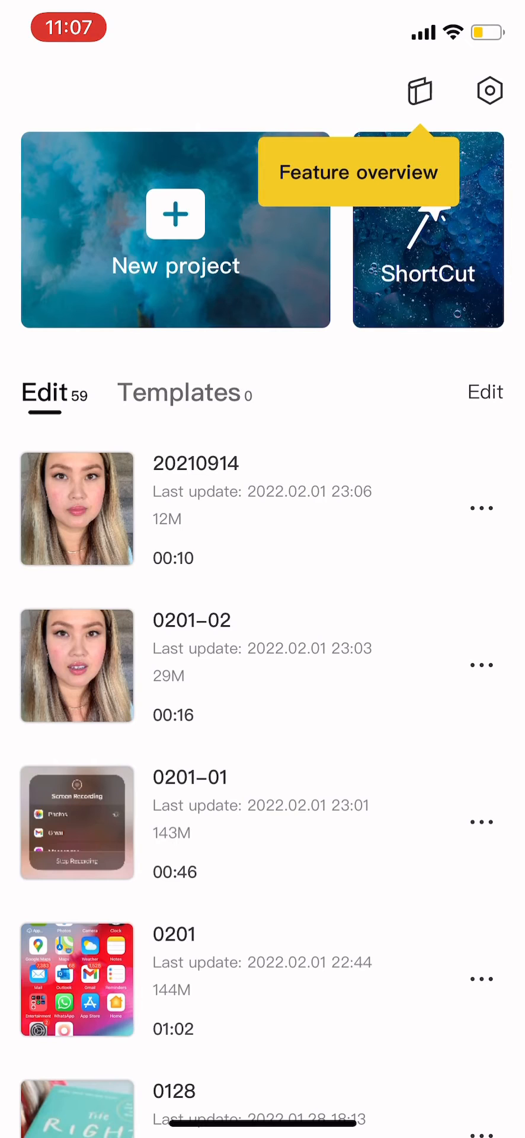
Open the 20210914 project and trim the clip's start to about 6.2 s, then preview it
click(77, 508)
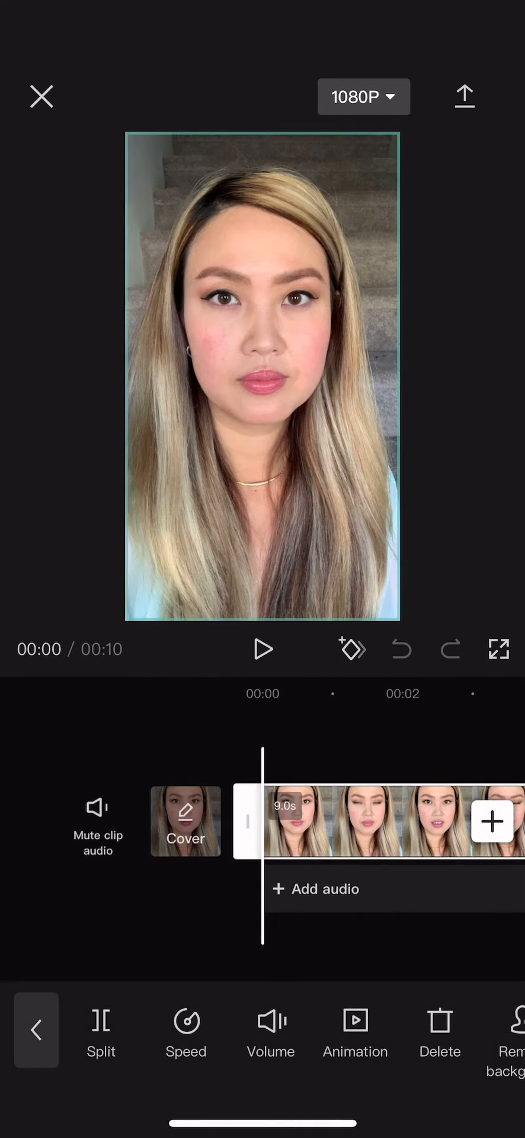
click(262, 648)
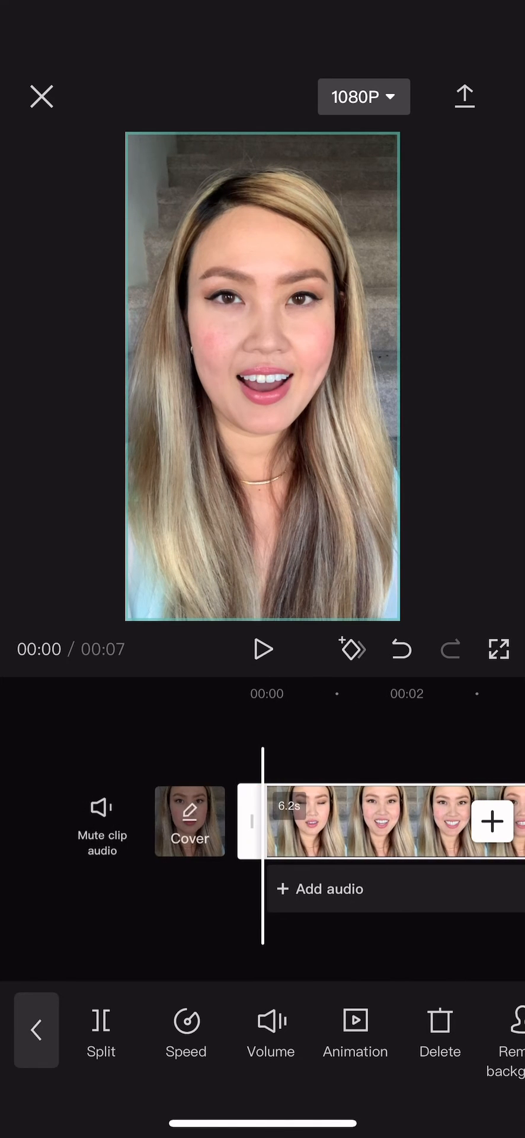
click(262, 648)
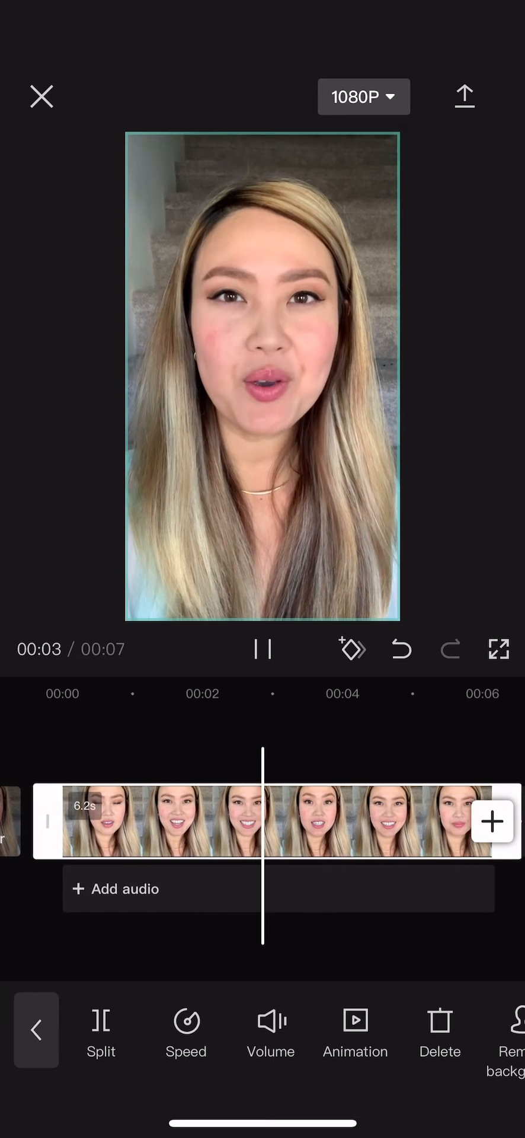
Trim the clip's end down to about 4.3 s and play the shortened video through
click(262, 648)
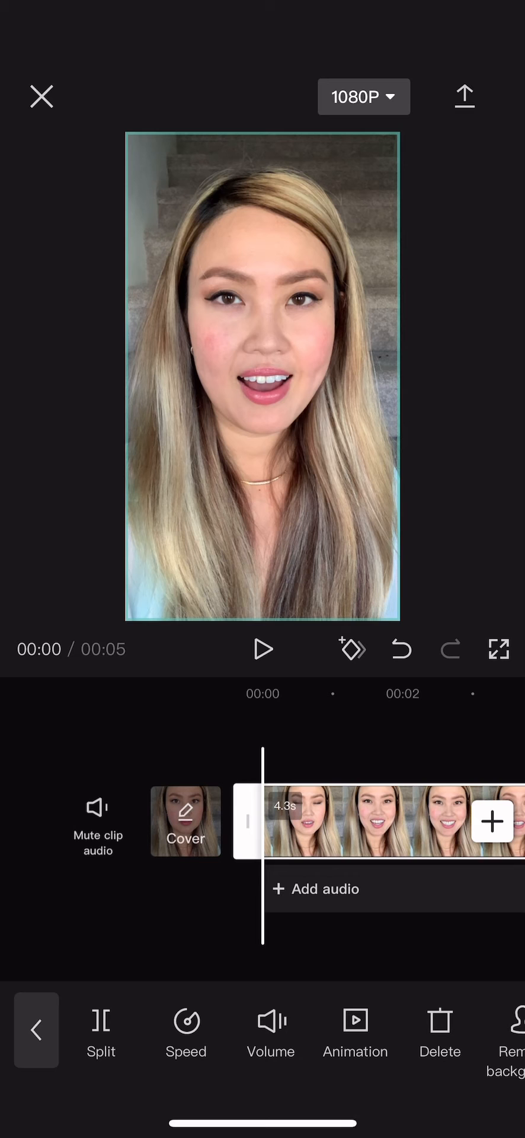
click(262, 649)
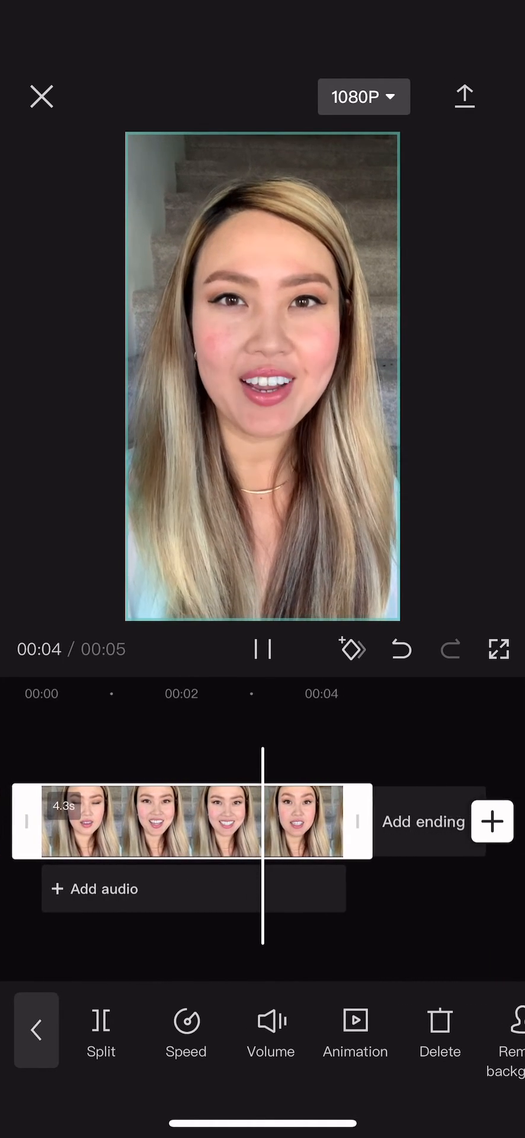
click(262, 649)
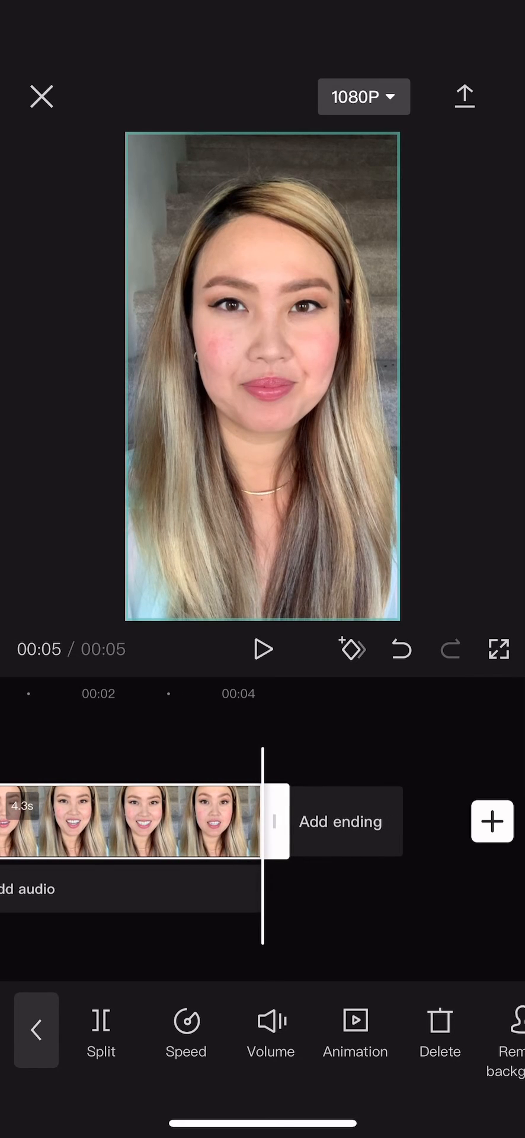
Confirm the 1080P export settings and export the trimmed 5-second video
click(364, 96)
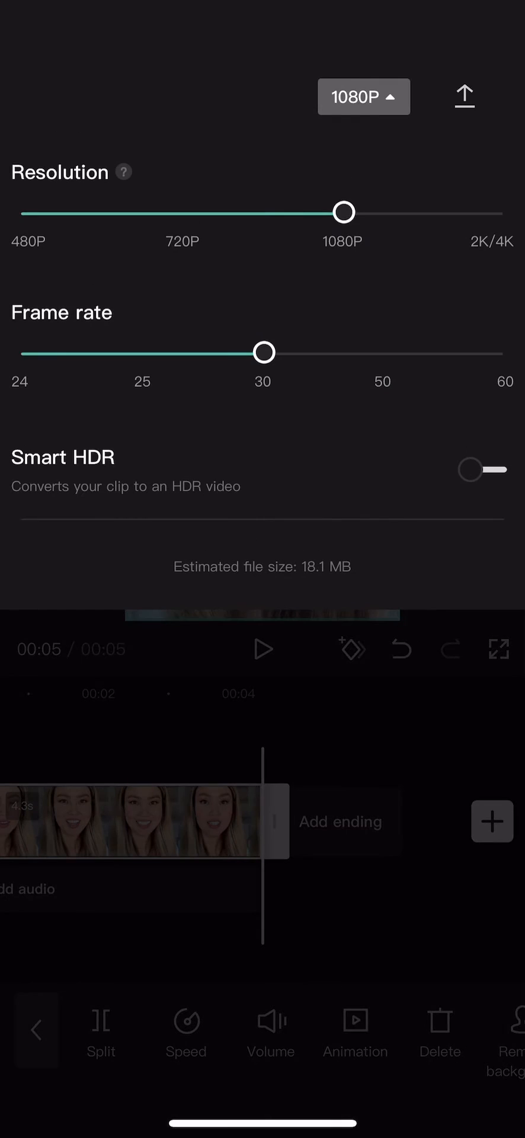
click(464, 96)
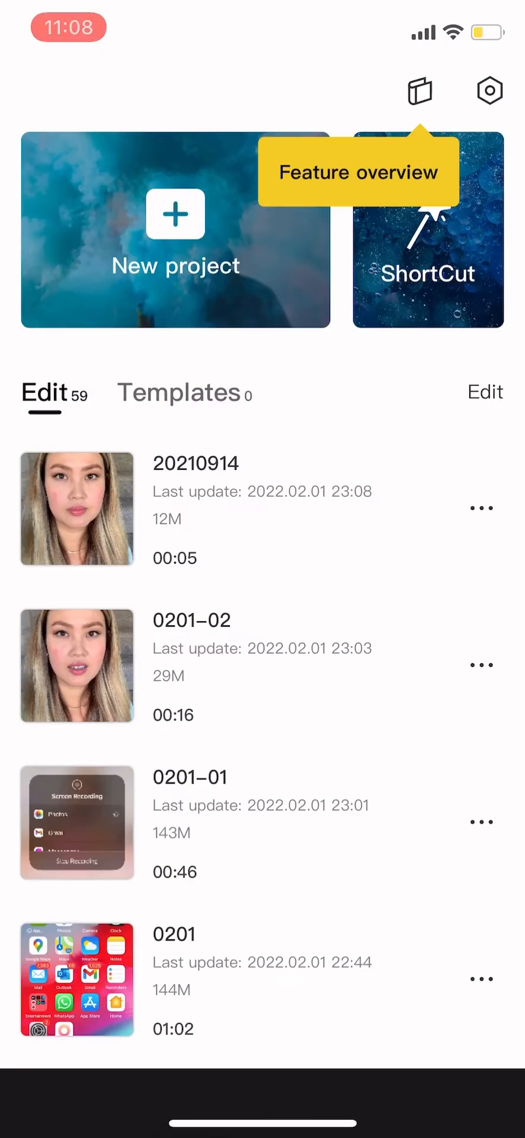
Switch to Photos, open the newly exported video in Recents and play it through
key(home)
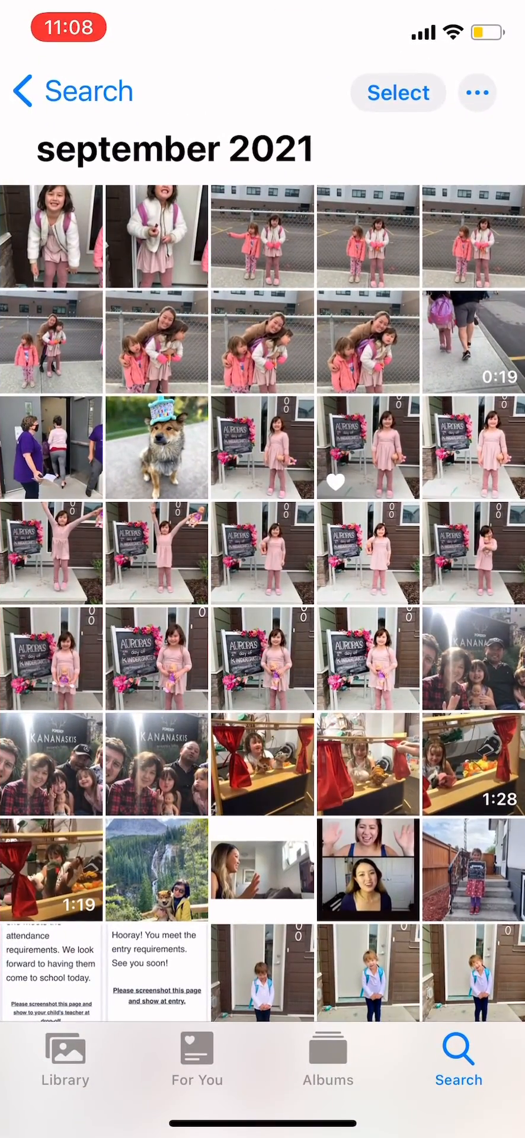
click(329, 1060)
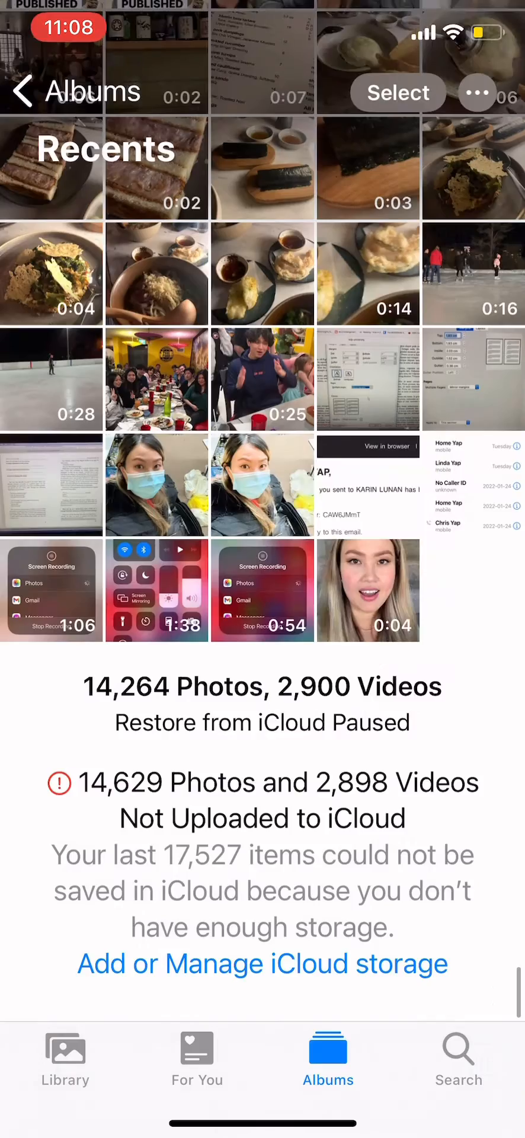
click(367, 590)
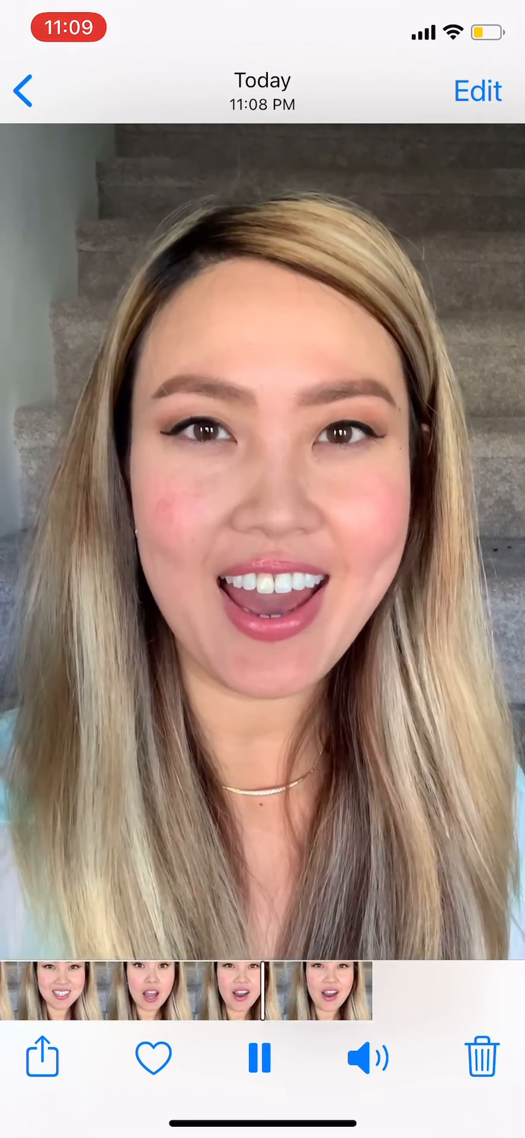
click(262, 1056)
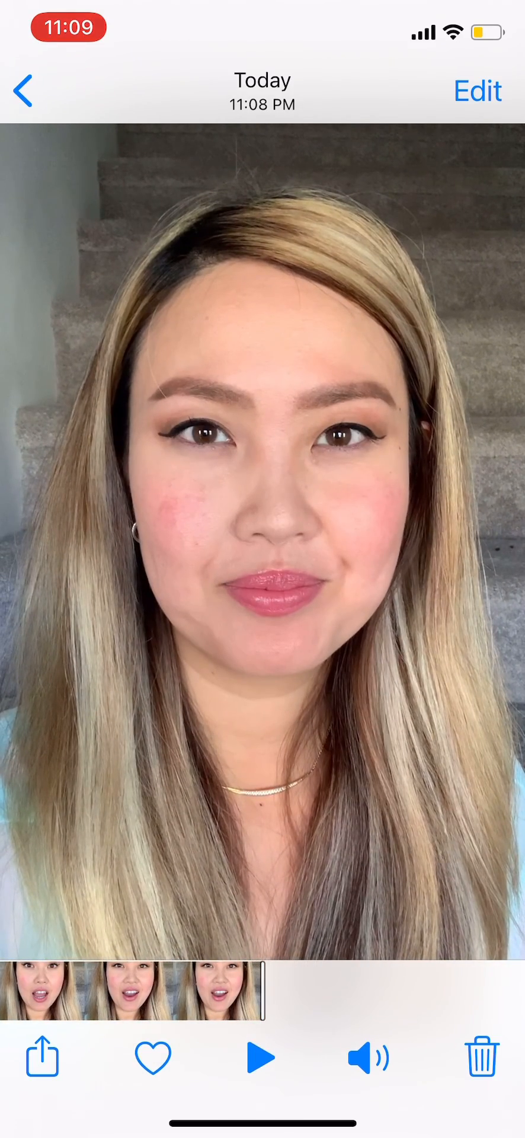